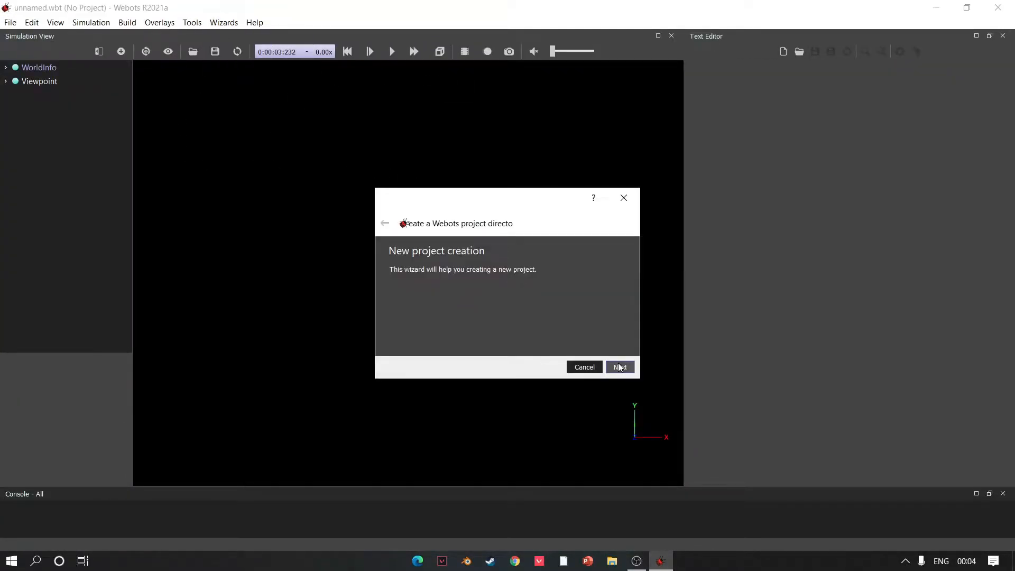
Create the wall_follower project with an empty.wbt world that includes a rectangle arena.
left_click(619, 367)
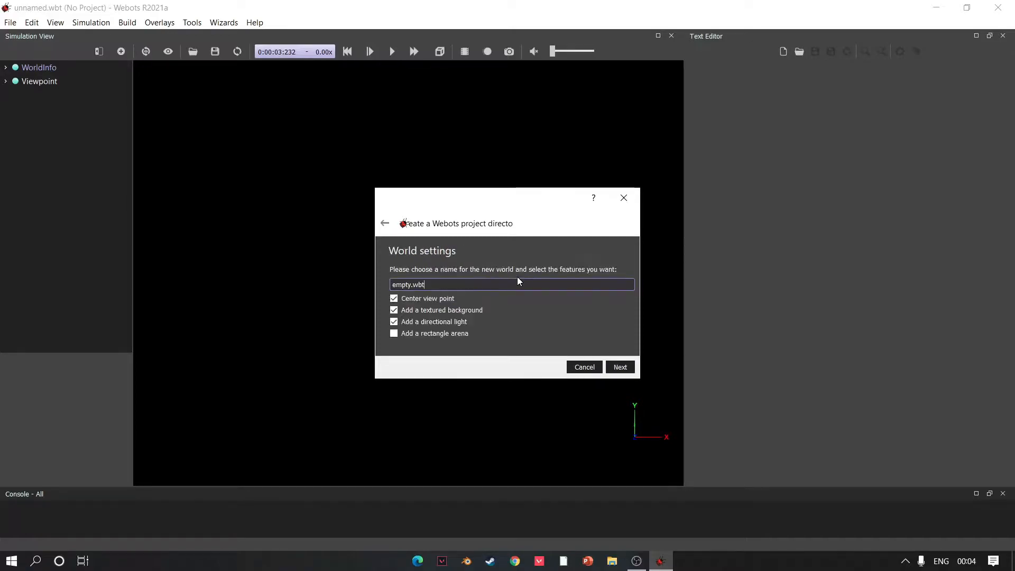
left_click(393, 333)
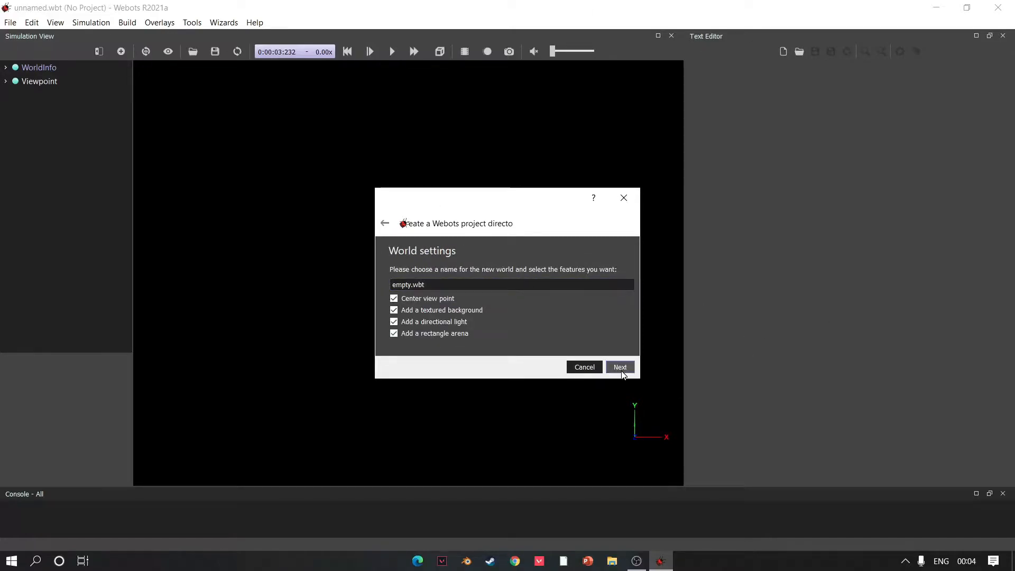
left_click(619, 366)
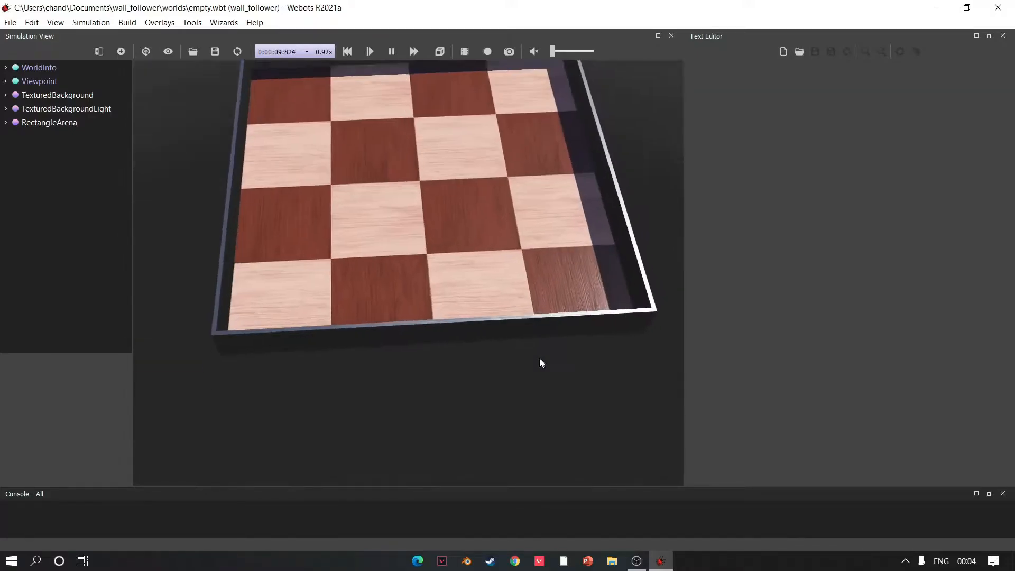
Add a Microbot PROTO robot to the arena through the Add node dialog.
left_click(6, 122)
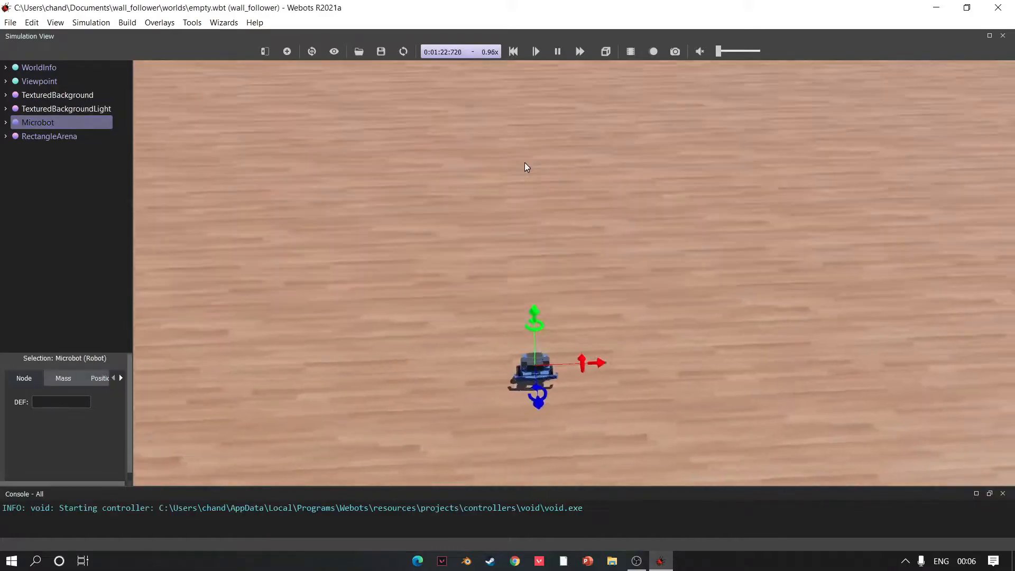
Add DistanceSensor nodes to the Microbot's extensionSlot, named left, right and middle.
left_click(6, 122)
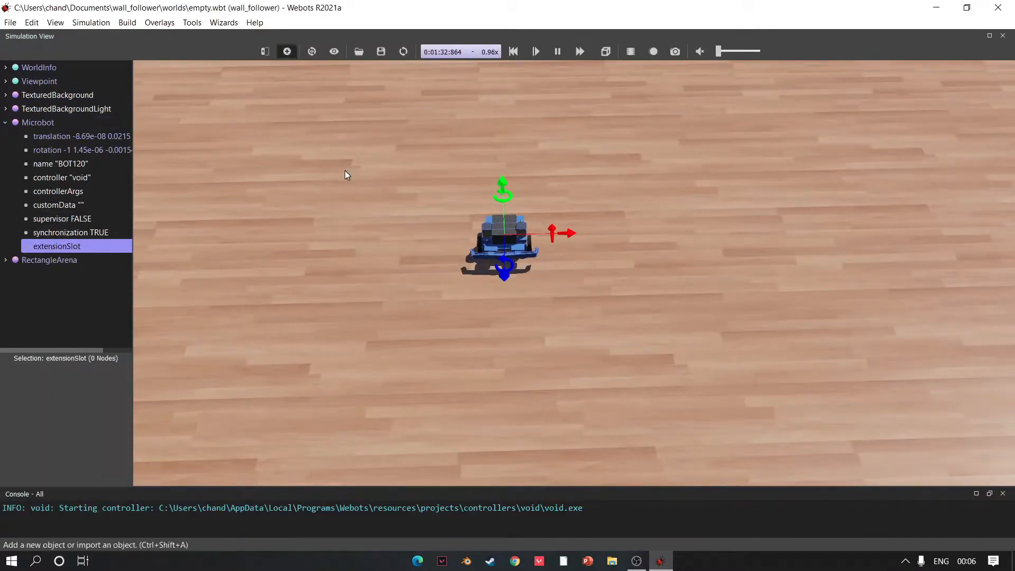
left_click(286, 52)
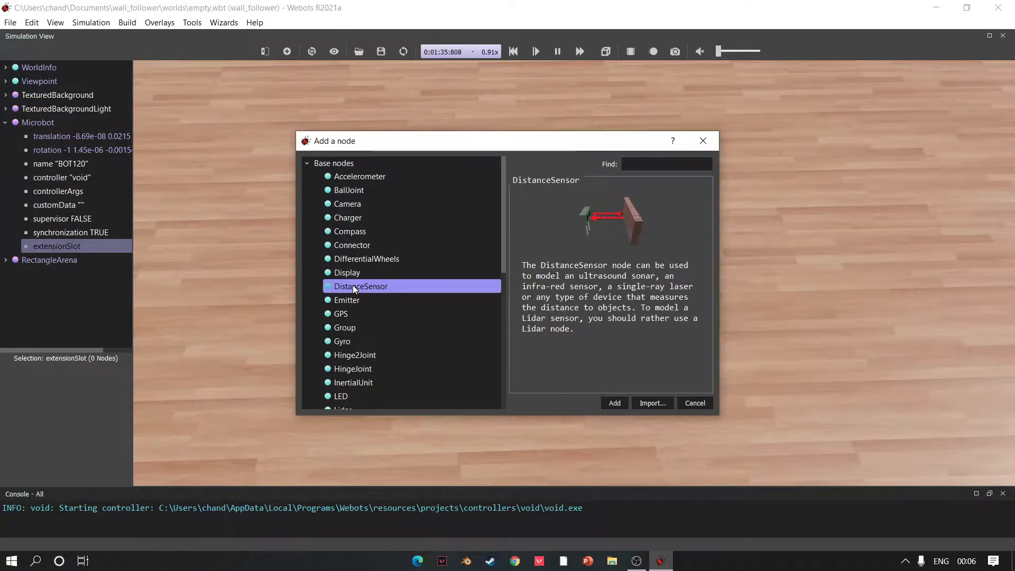
left_click(613, 402)
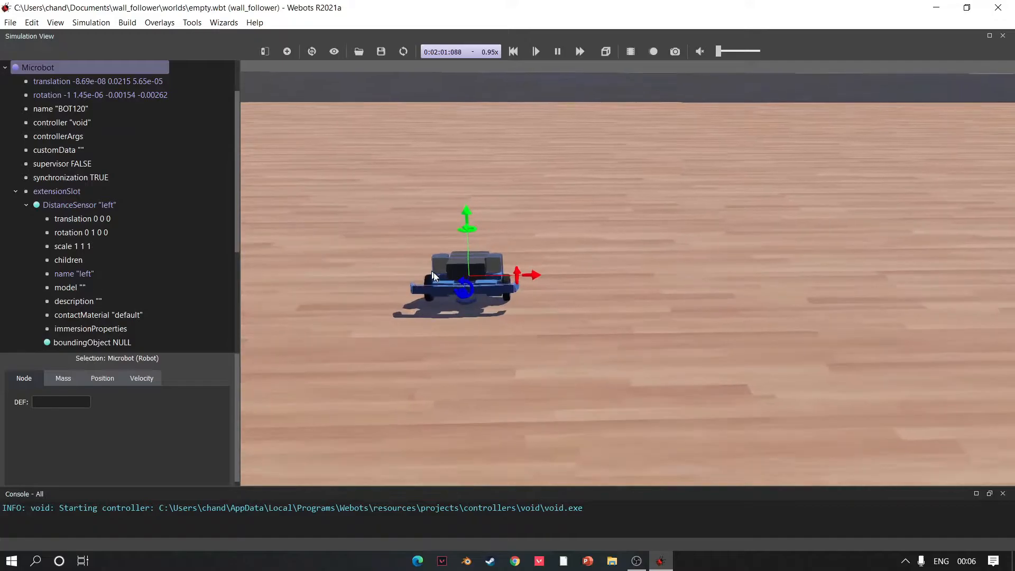
left_click(55, 23)
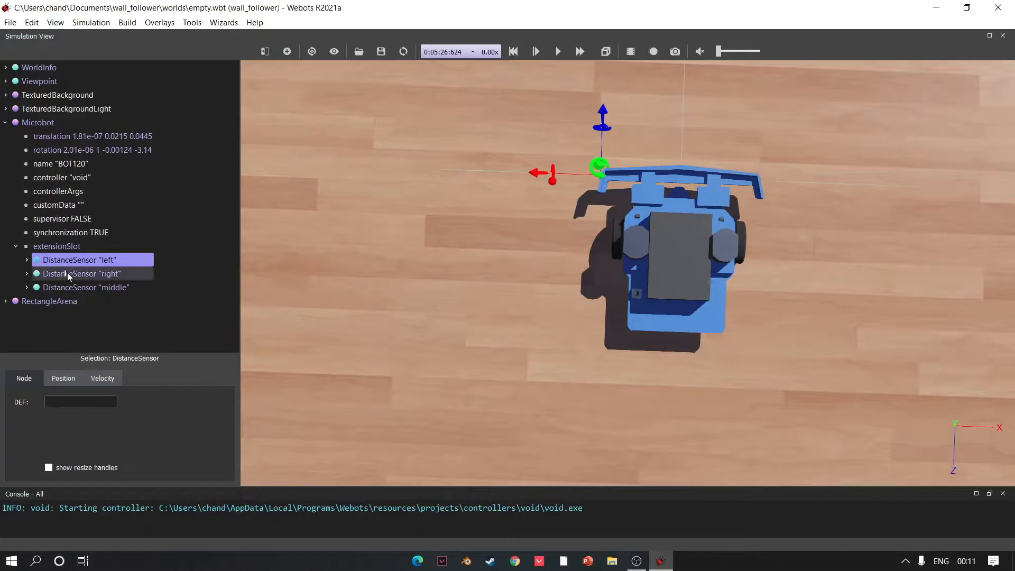
left_click(84, 287)
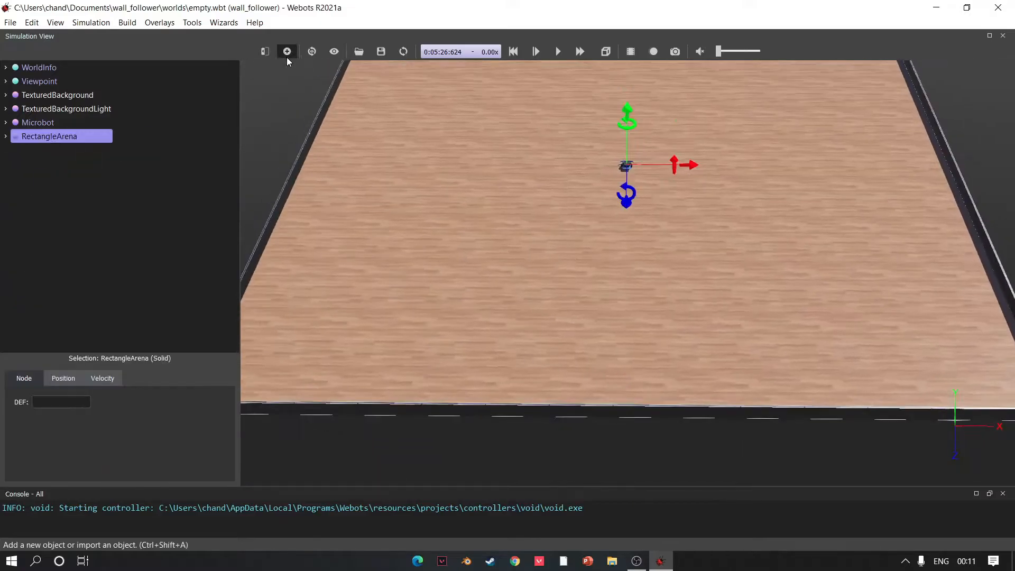
Add a Solid node whose children hold a Shape with Box geometry.
left_click(287, 51)
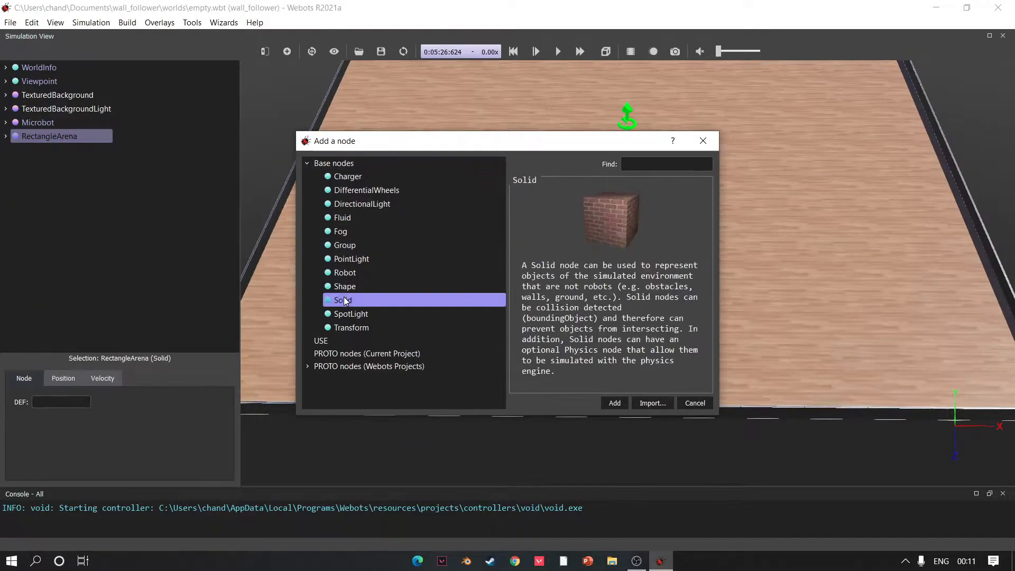
left_click(613, 402)
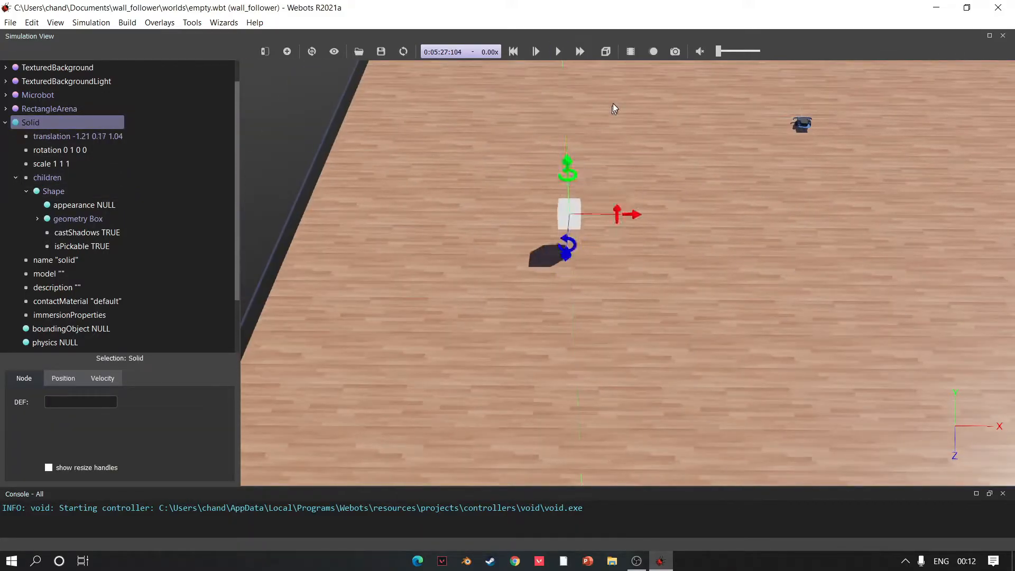
Add Physics to the box Solid, name its Shape b1, and use b1 as boundingObject.
left_click(557, 52)
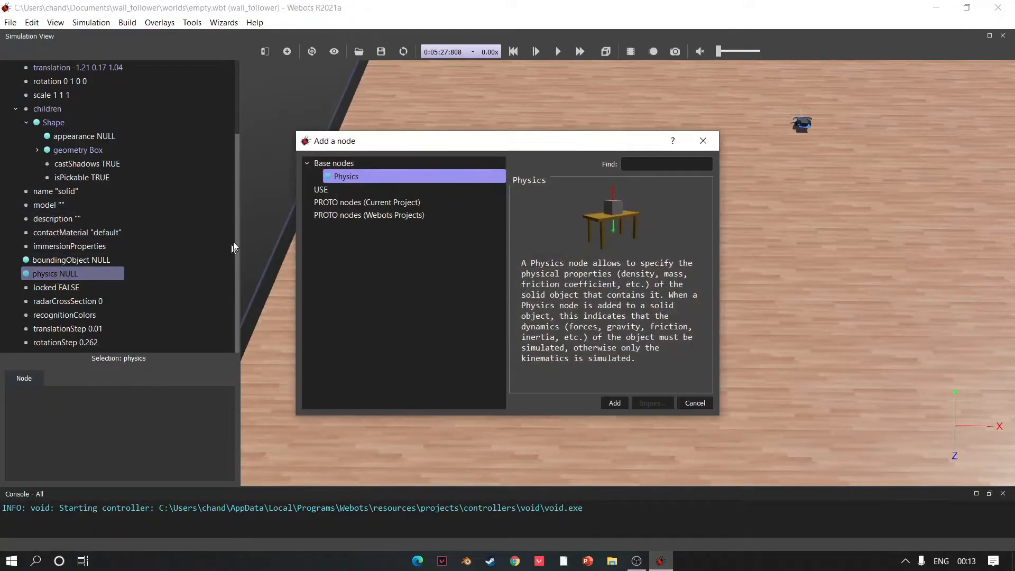
left_click(613, 403)
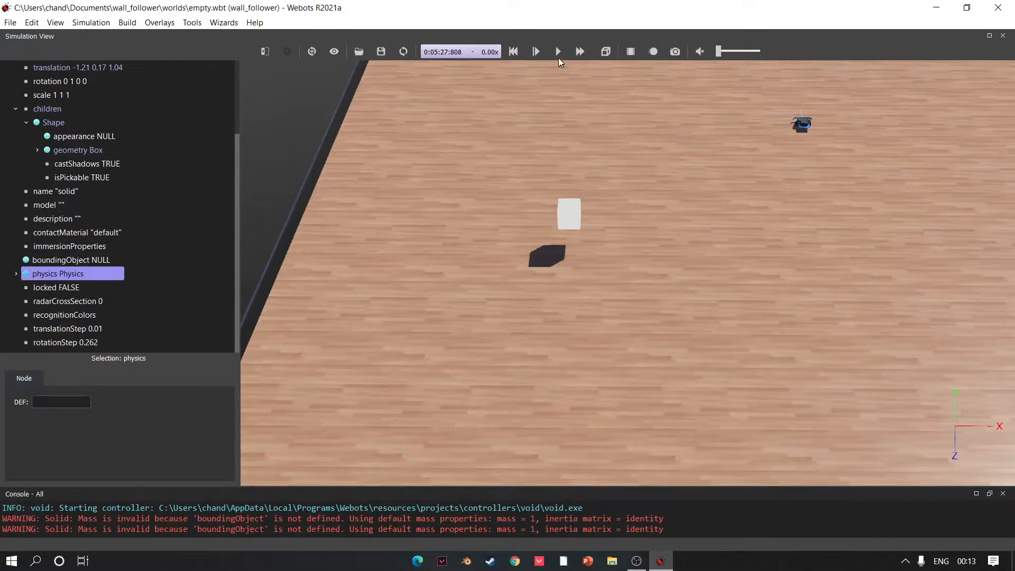
left_click(557, 51)
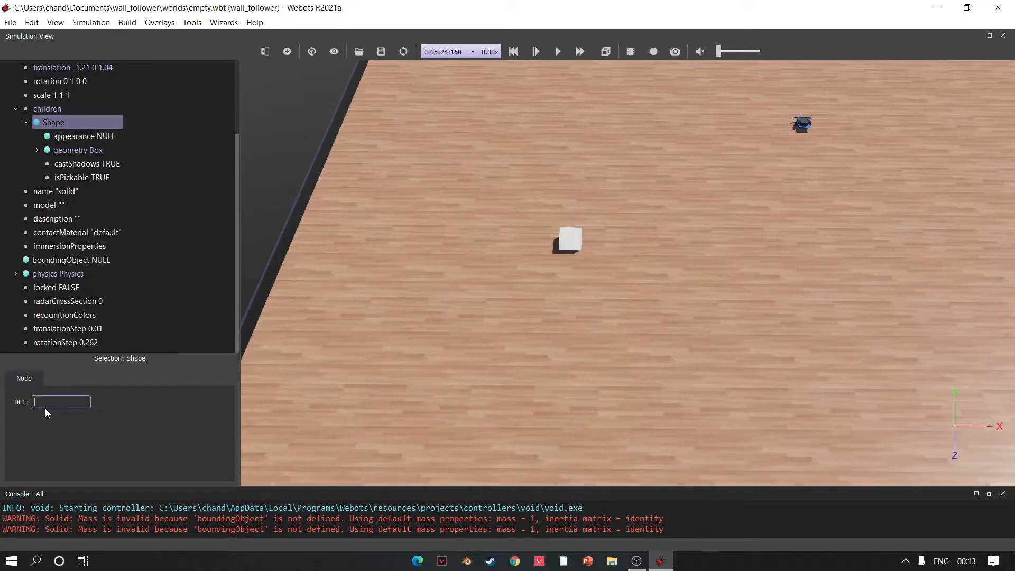
type("b1")
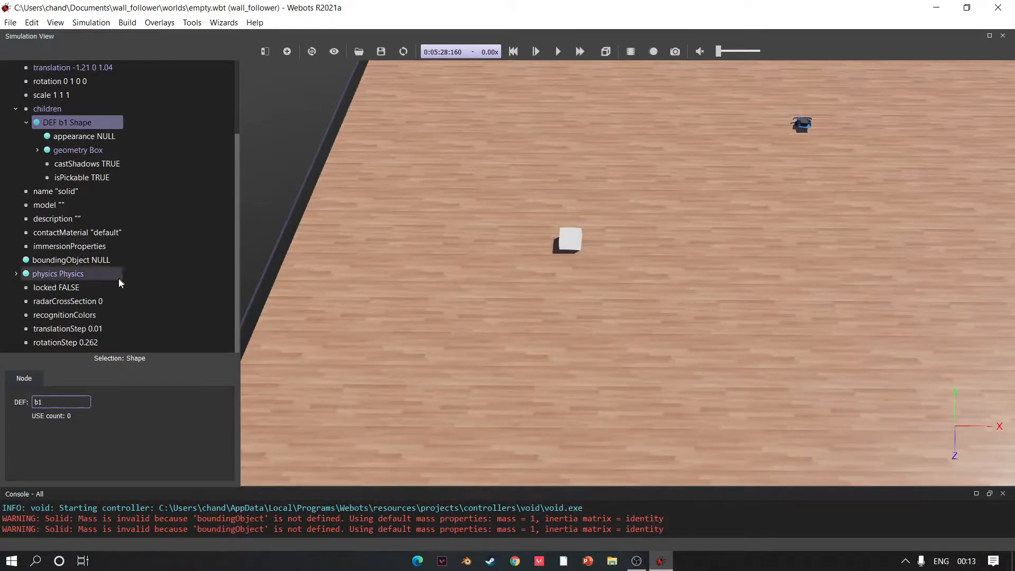
left_click(71, 260)
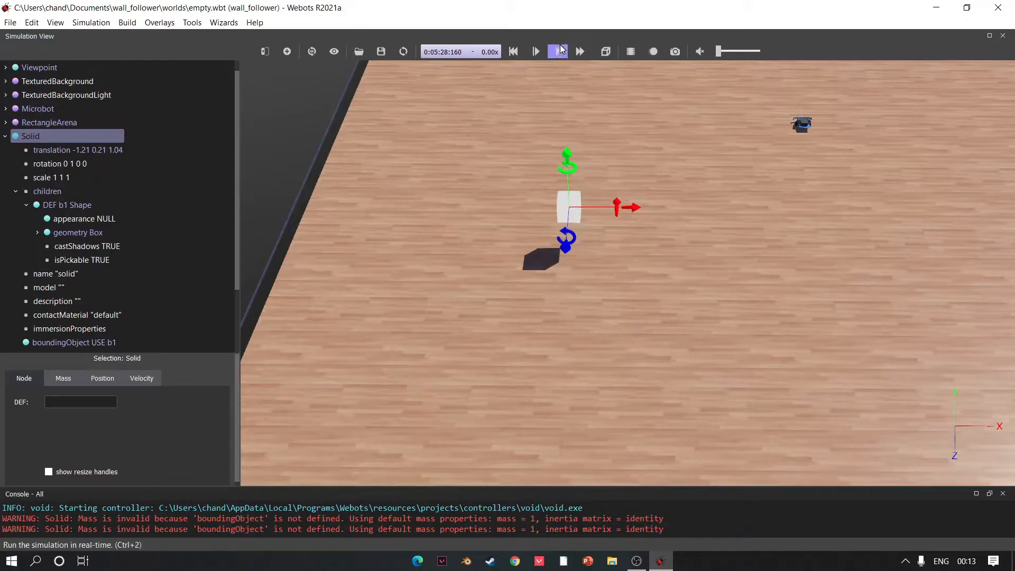
Resize the box to 2.5 0.1 0.1 with PBRAppearance, and paste rotated copies into three walls.
left_click(558, 51)
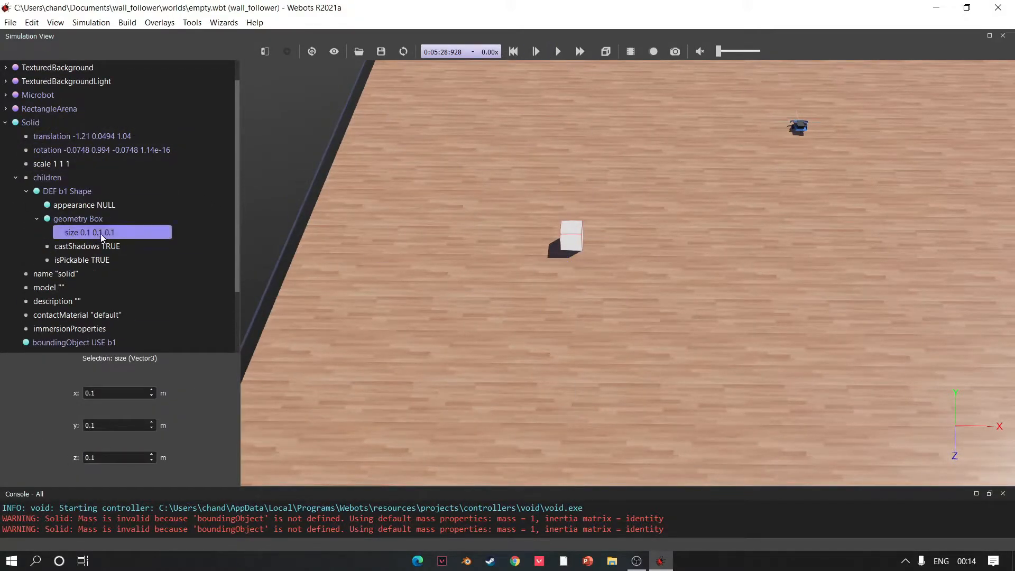
type("3")
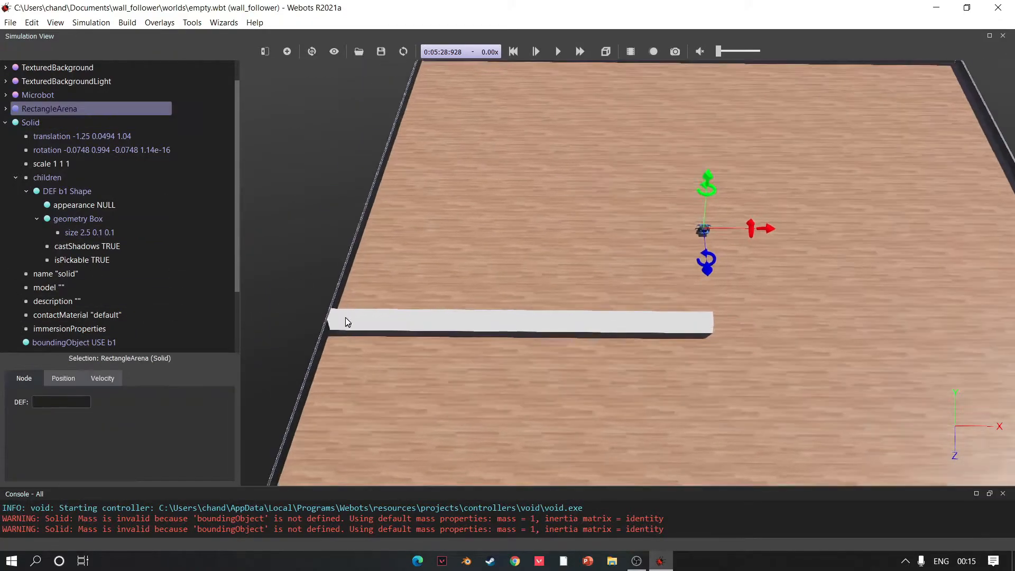
left_click(84, 205)
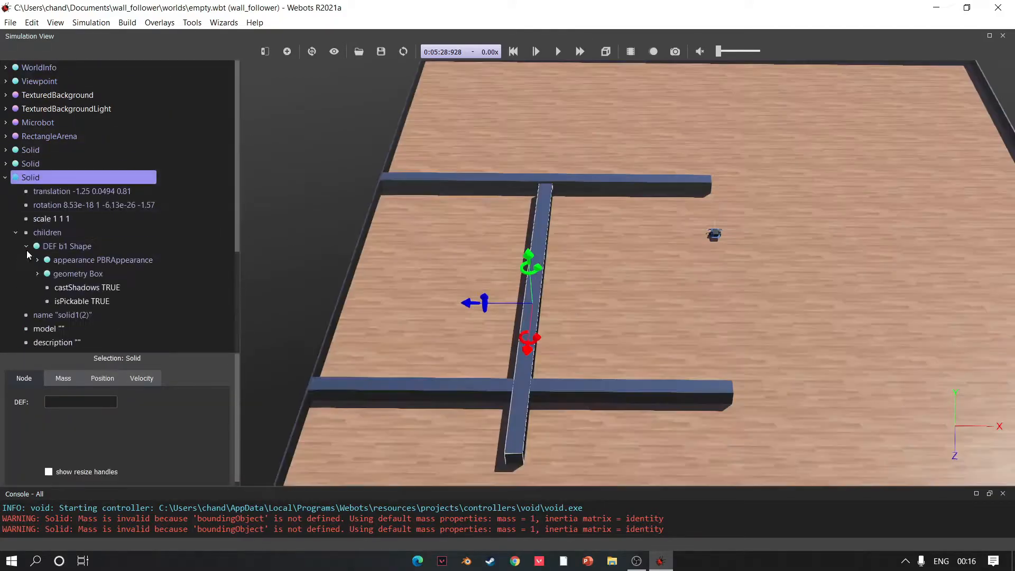
Paste and position the remaining walls, including a diagonal one, then close the Console.
left_click(557, 52)
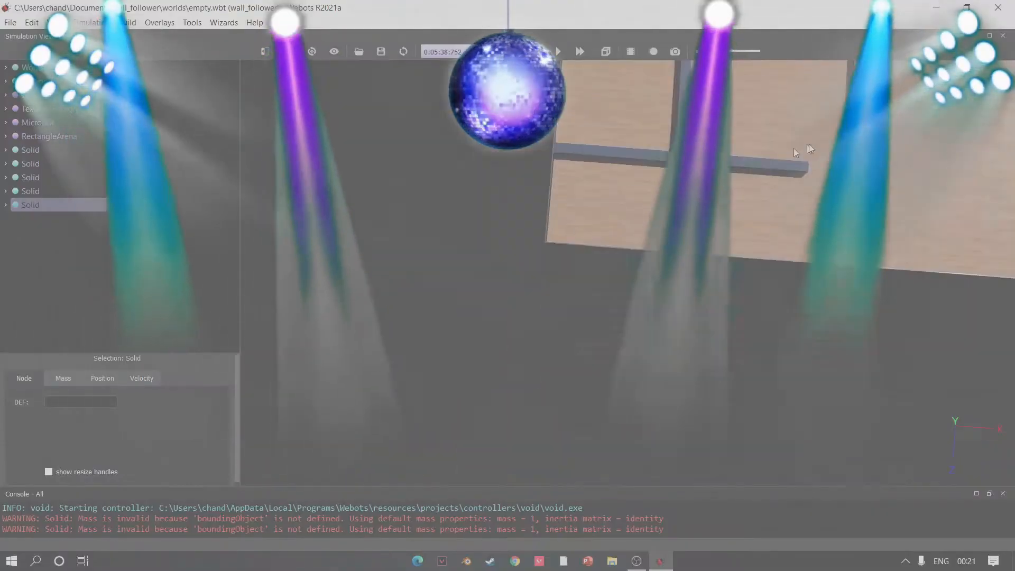
left_click(48, 135)
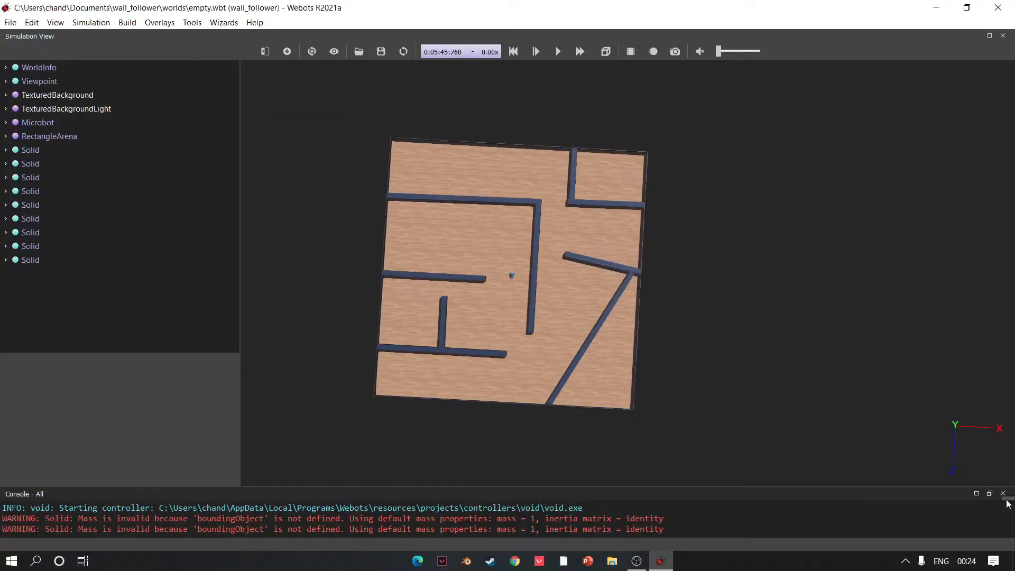
left_click(511, 275)
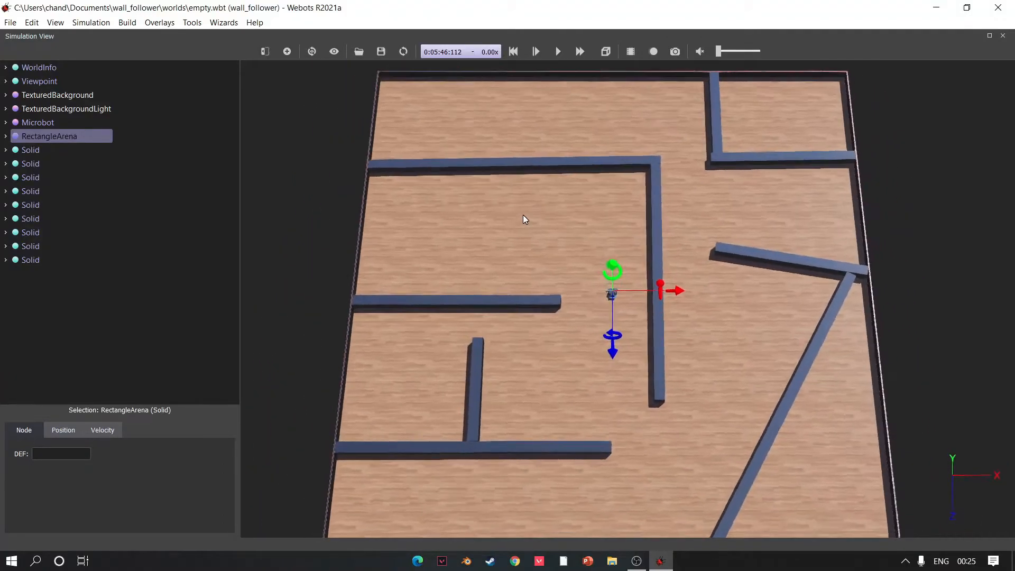
Create the Python controller wall_follower and open wall_follower.py in the text editor.
left_click(223, 22)
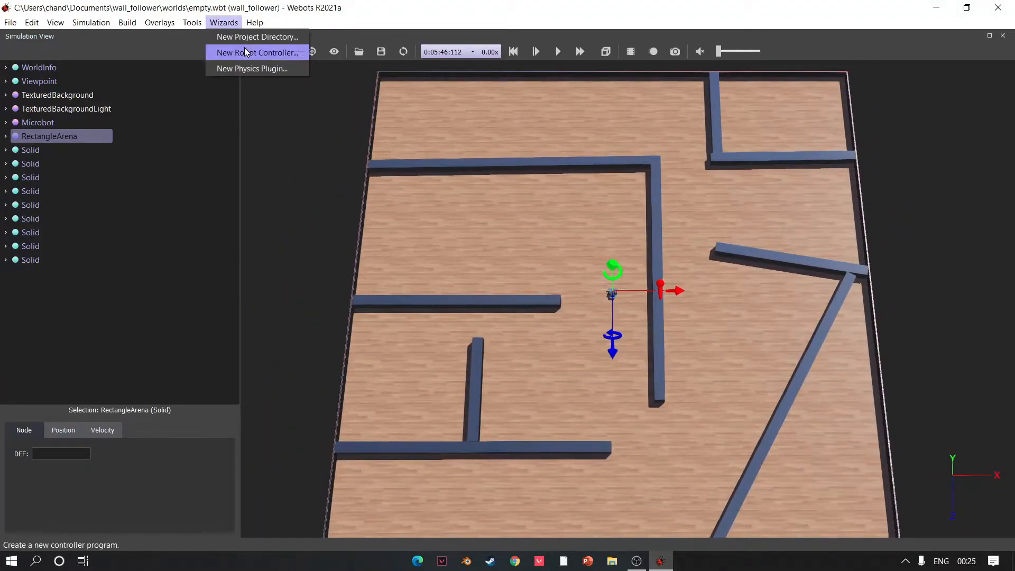
left_click(257, 52)
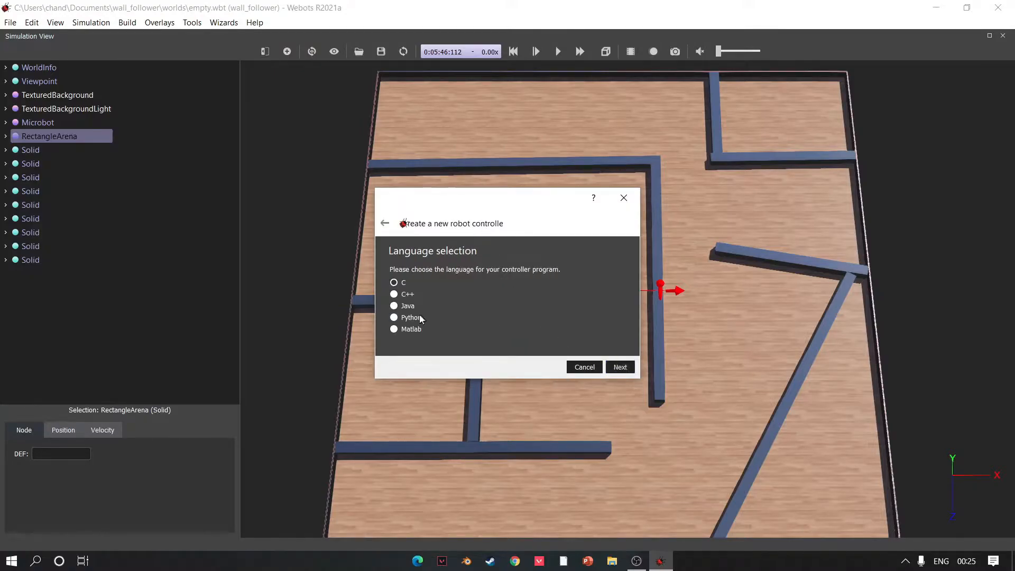
left_click(620, 367)
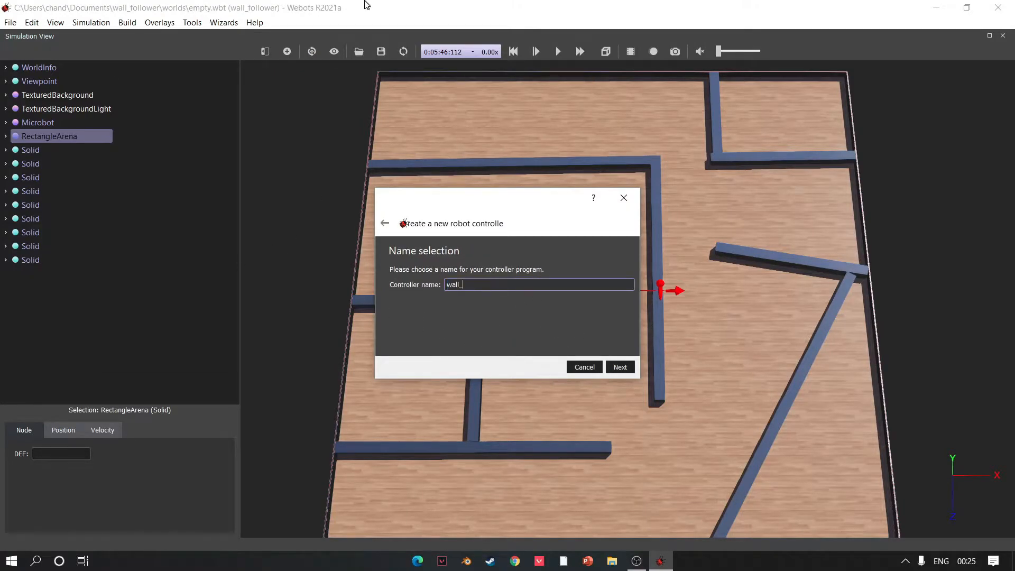
left_click(618, 367)
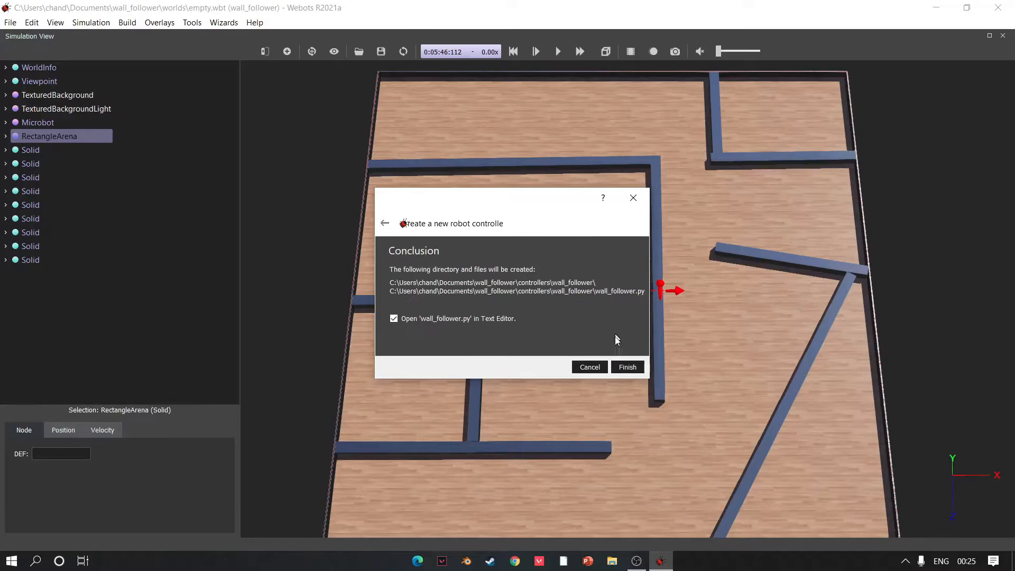
left_click(626, 367)
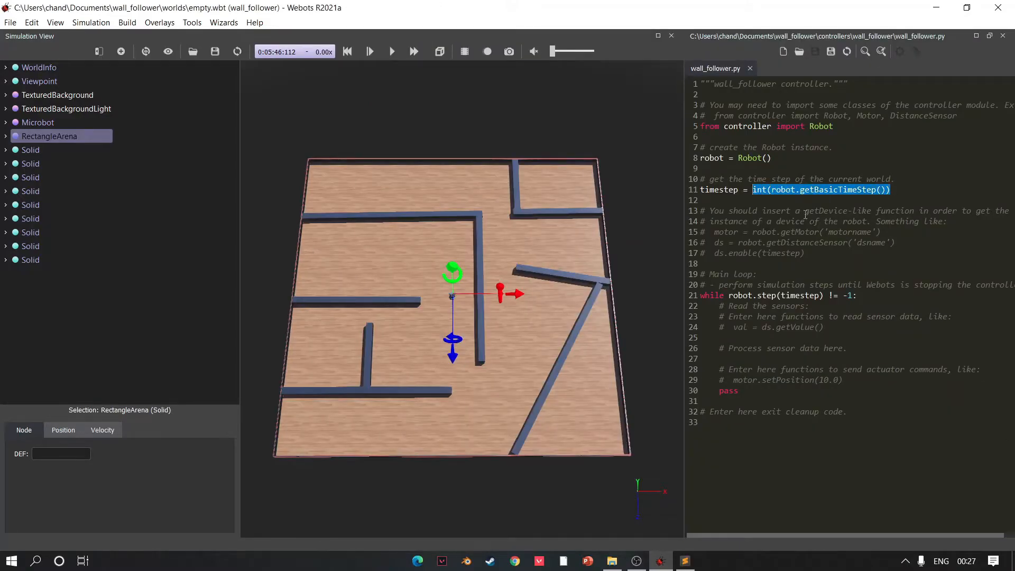
Code max_speed = 10, both wheel motors with infinite position, and the left/right/middle sensors.
type("max_speed = 10")
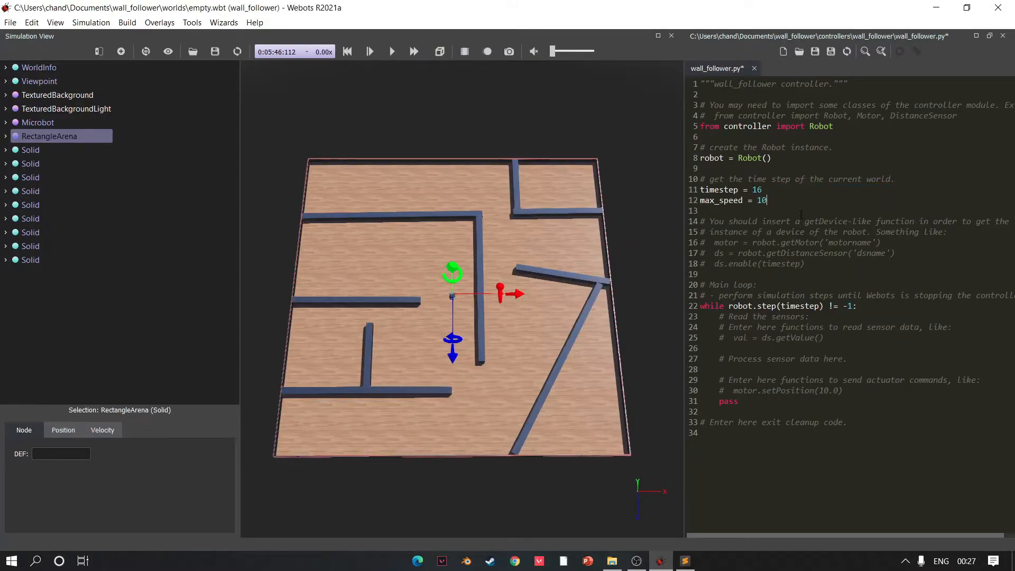
type("left_motor = robot.getMotor('left wheel motor')")
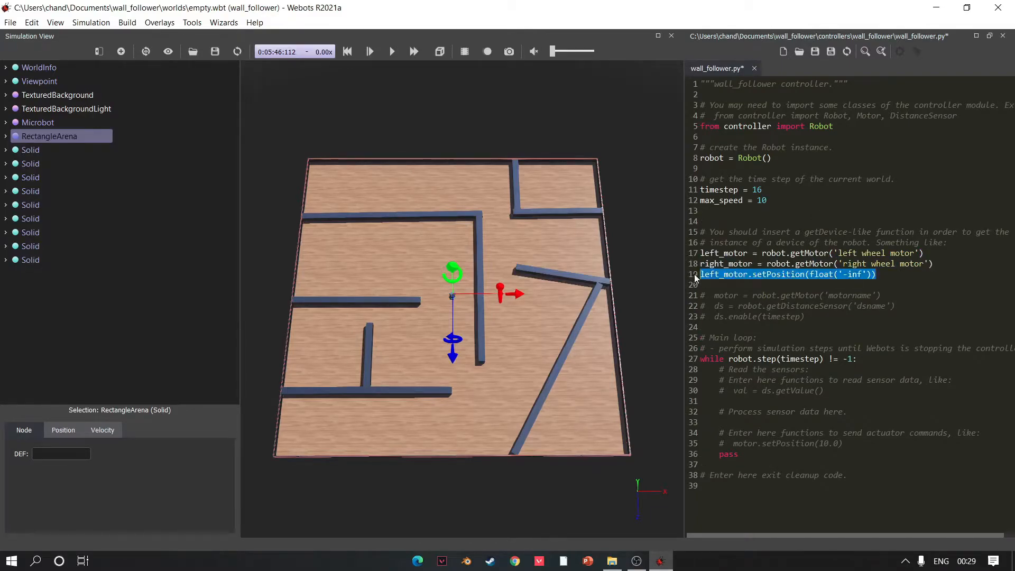
type("right_motor.setPosition(float('-inf'))")
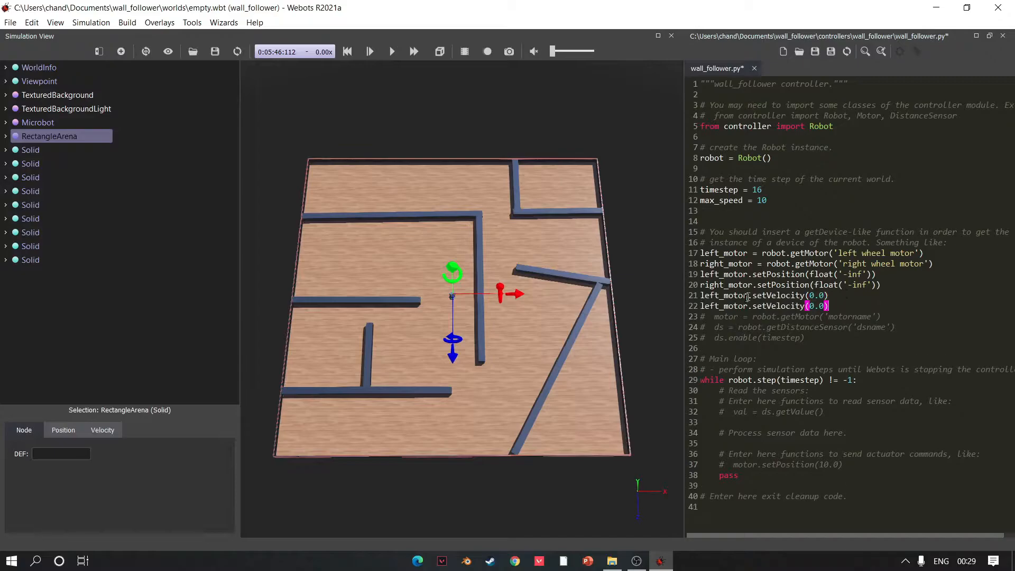
type("left_sensor = robot.getDevice(\"left")
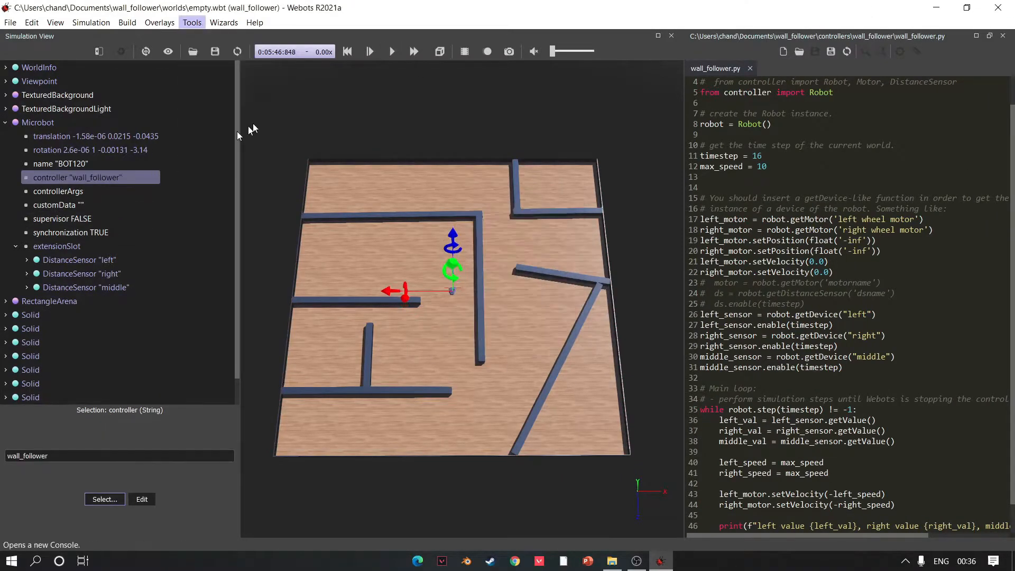
Open a new console, then run and step the simulation to watch sensor readings print.
left_click(369, 51)
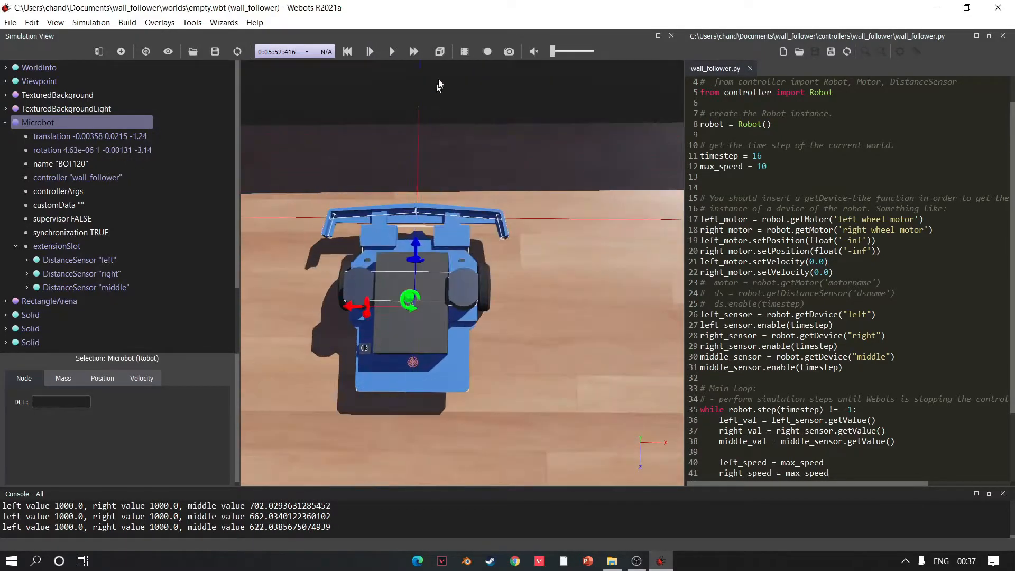
left_click(369, 51)
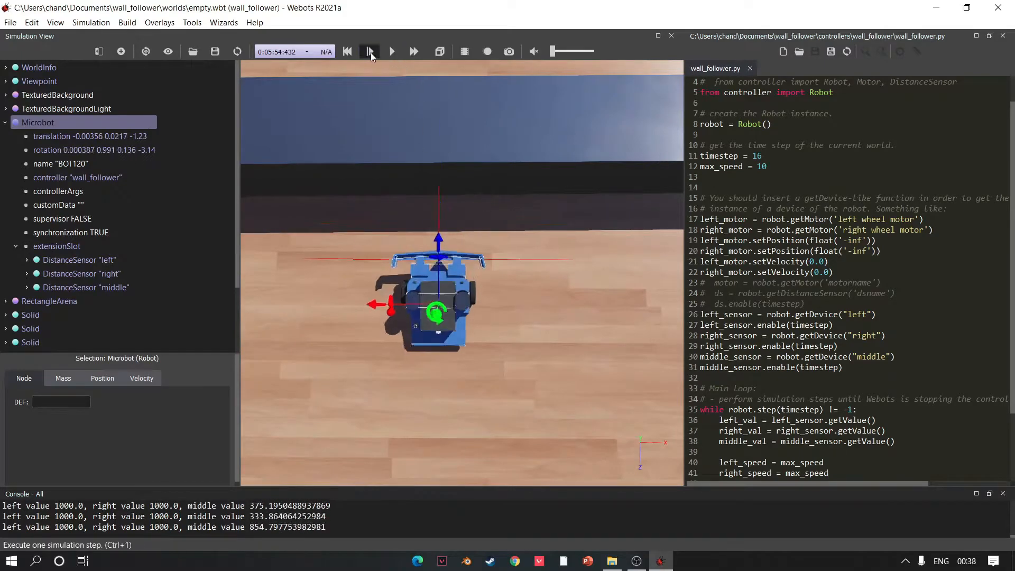
left_click(370, 51)
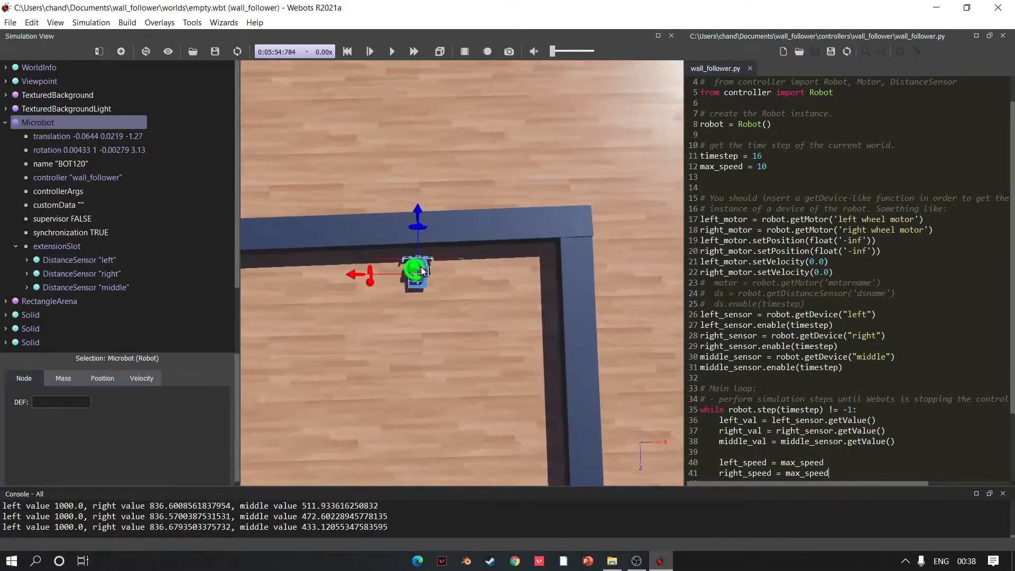
left_click(369, 51)
type("left_motor.setVelo")
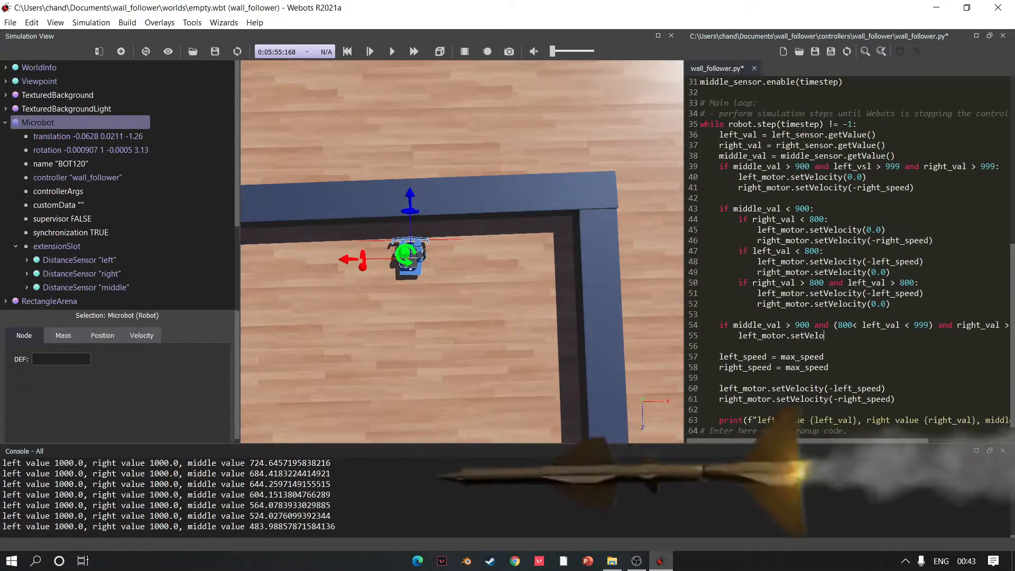
Add rot_speed turning branches with 500/999 thresholds on middle, left and right sensor values, testing in the maze.
type("right_motor.setVelocity(-right_speed")
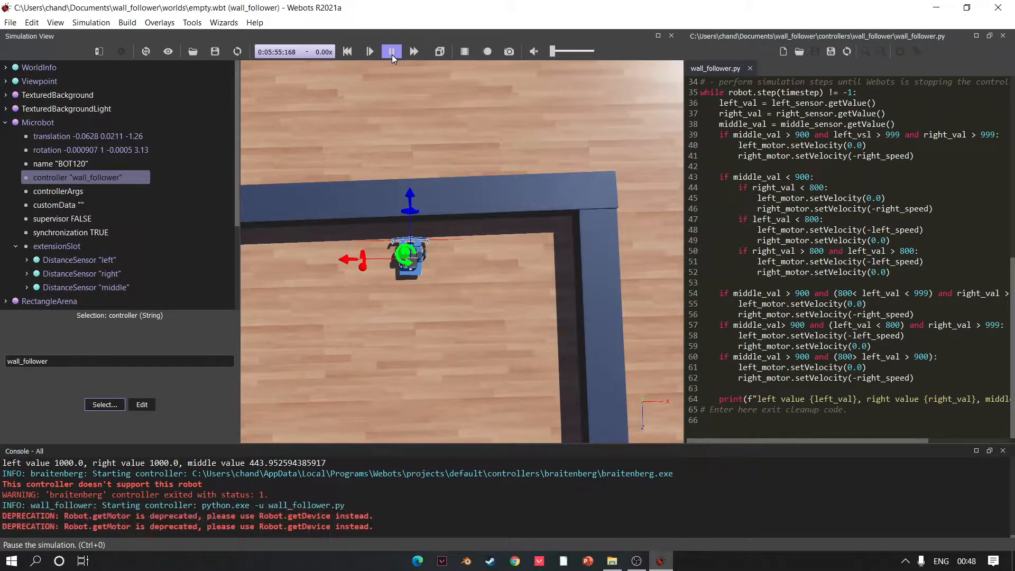
left_click(369, 51)
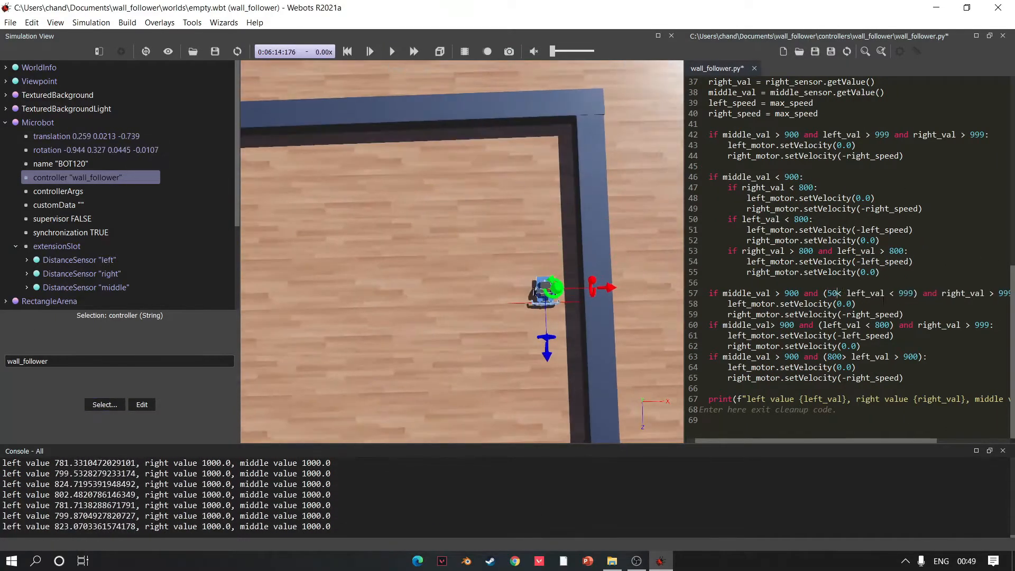
left_click(370, 51)
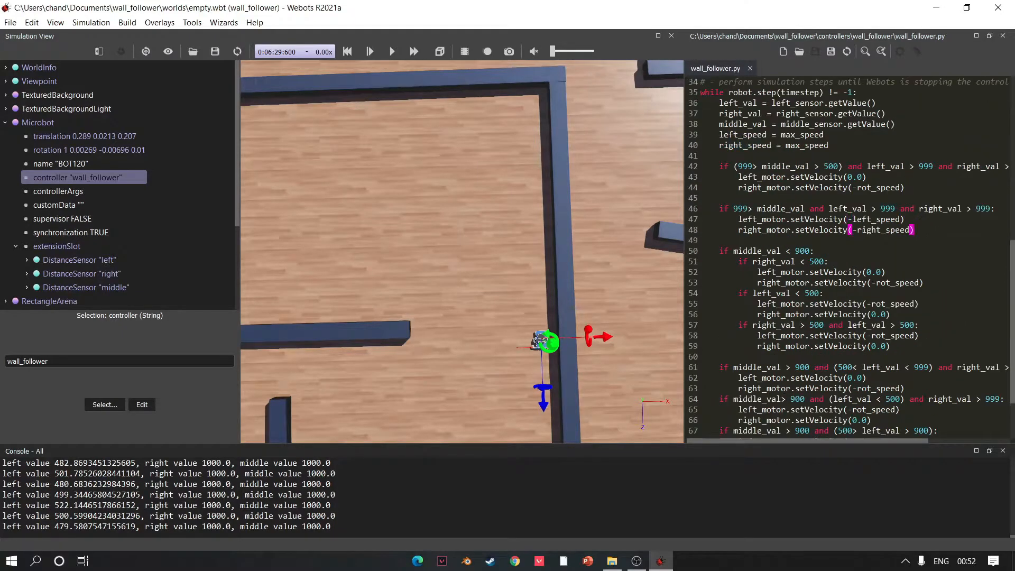
scroll("down", 3)
type(">999")
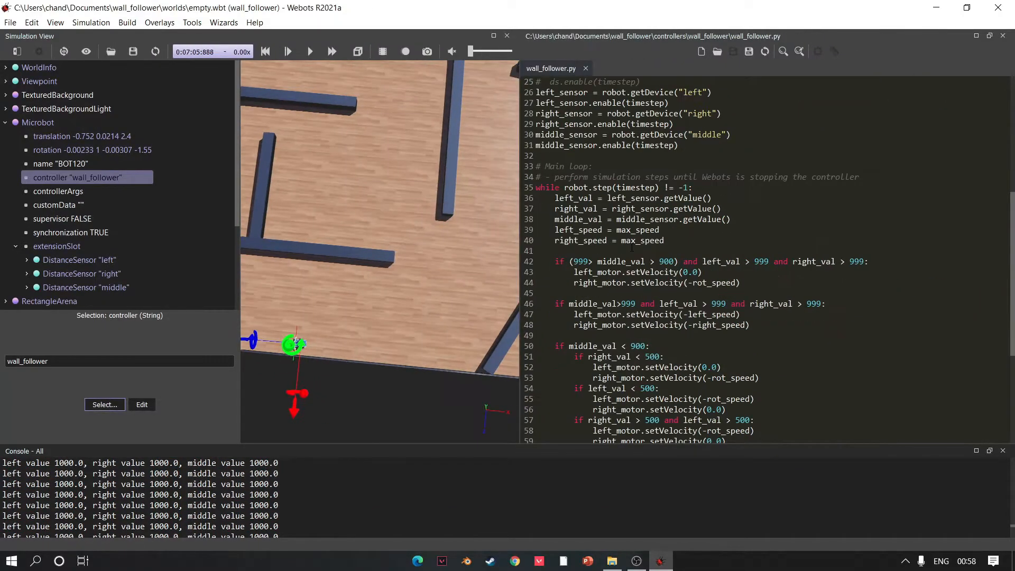
scroll("down", 3)
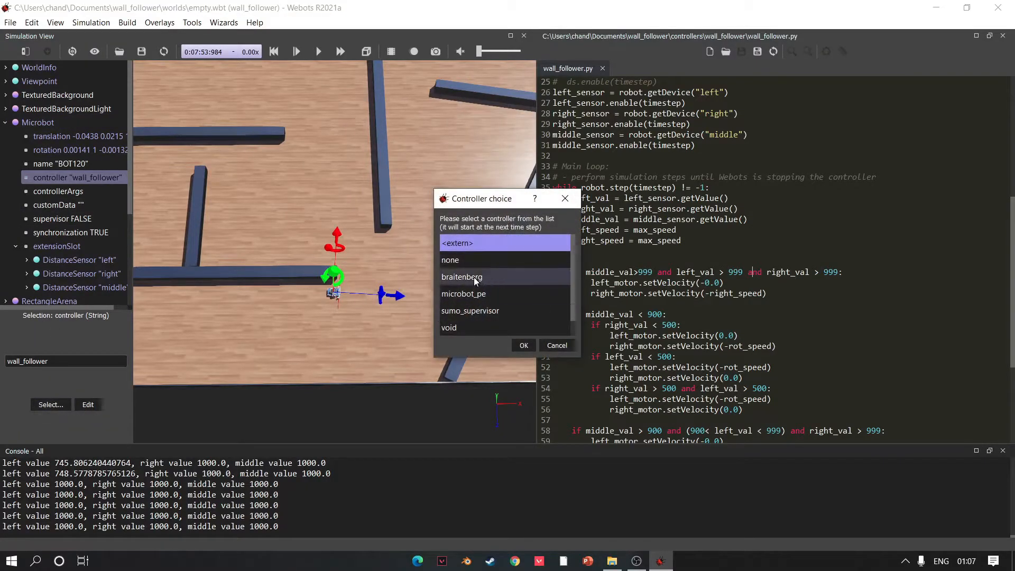
Replace a mistaken braitenberg choice with wall_follower as the Microbot's controller and run in real time.
left_click(523, 346)
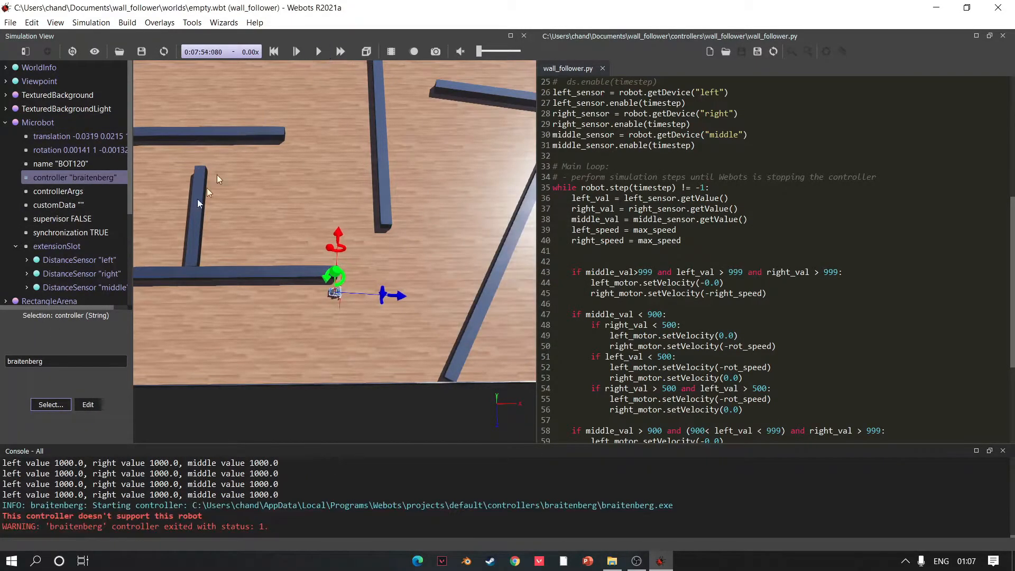
left_click(51, 404)
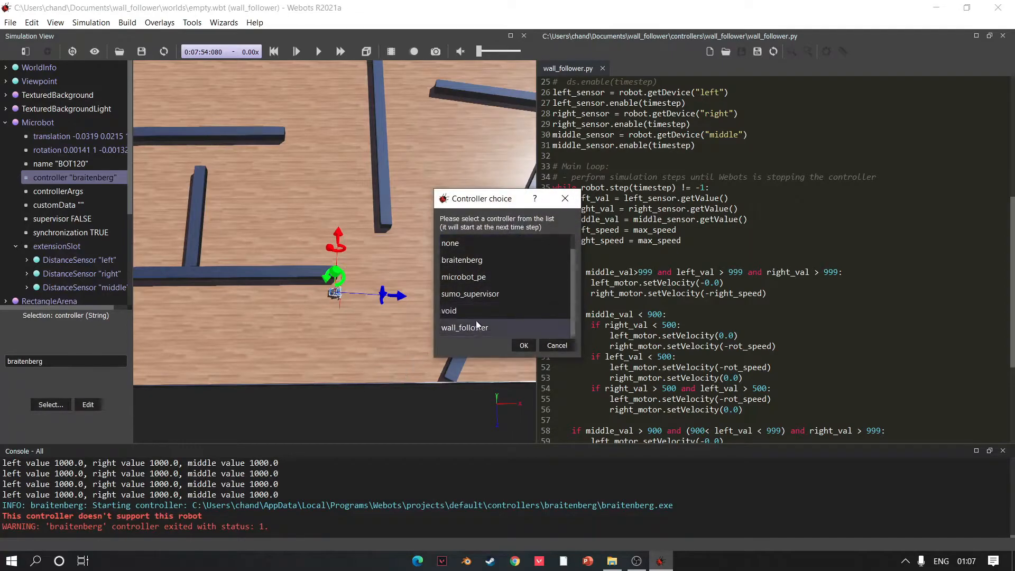
left_click(522, 345)
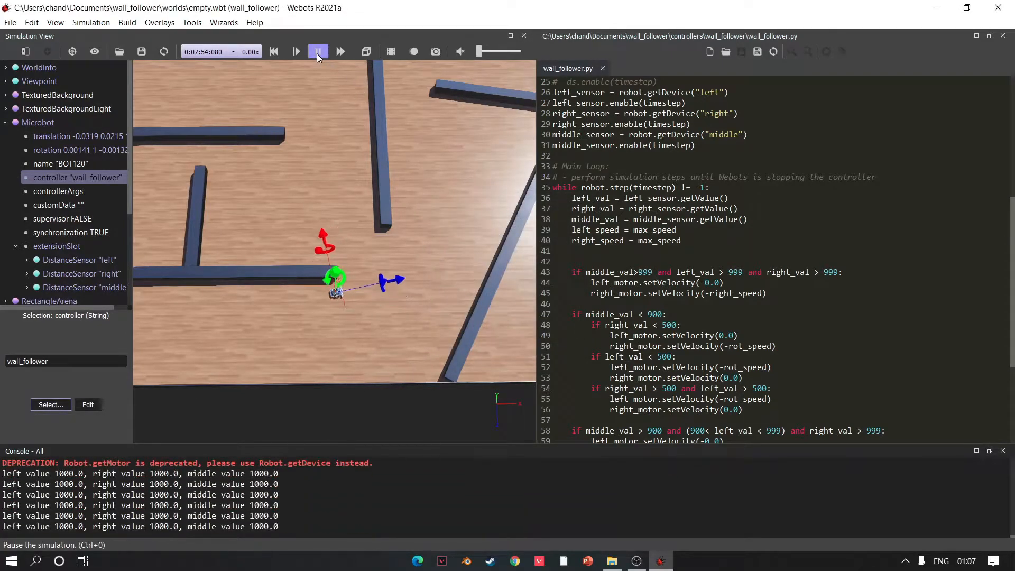
left_click(318, 51)
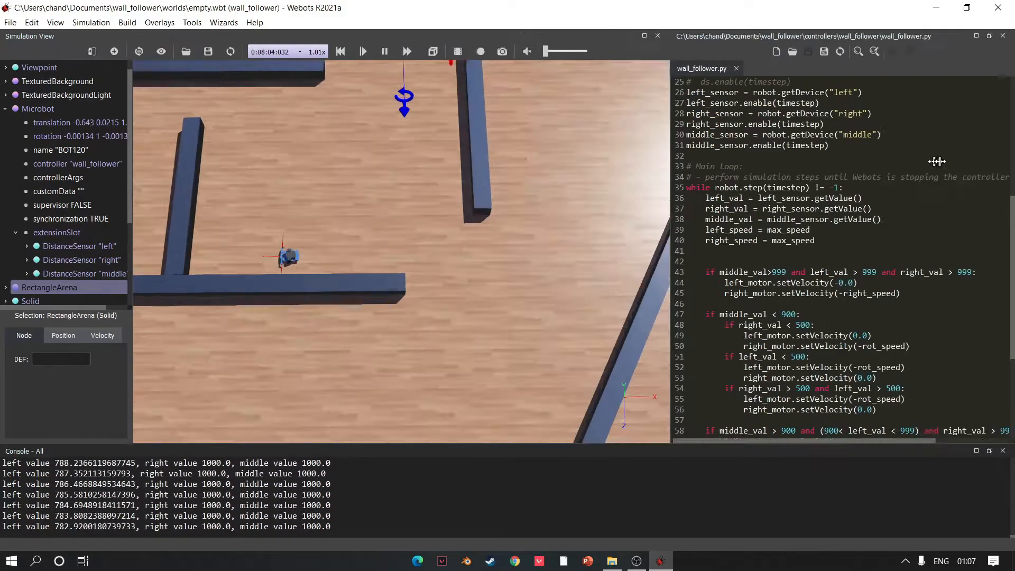
left_click(519, 51)
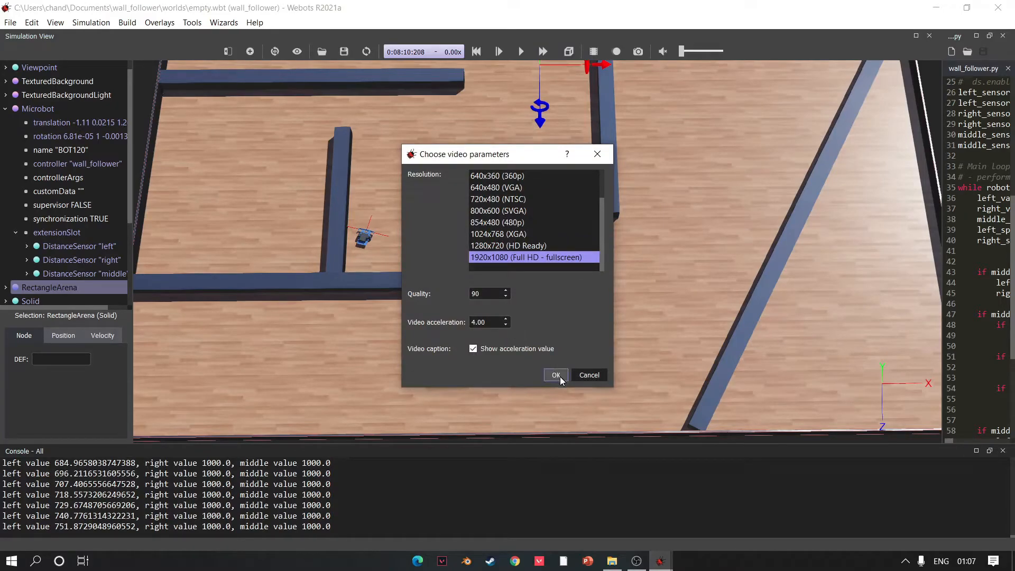
Record the maze run in Full HD fullscreen as wall_follower.mp4, declining playback afterward.
left_click(554, 374)
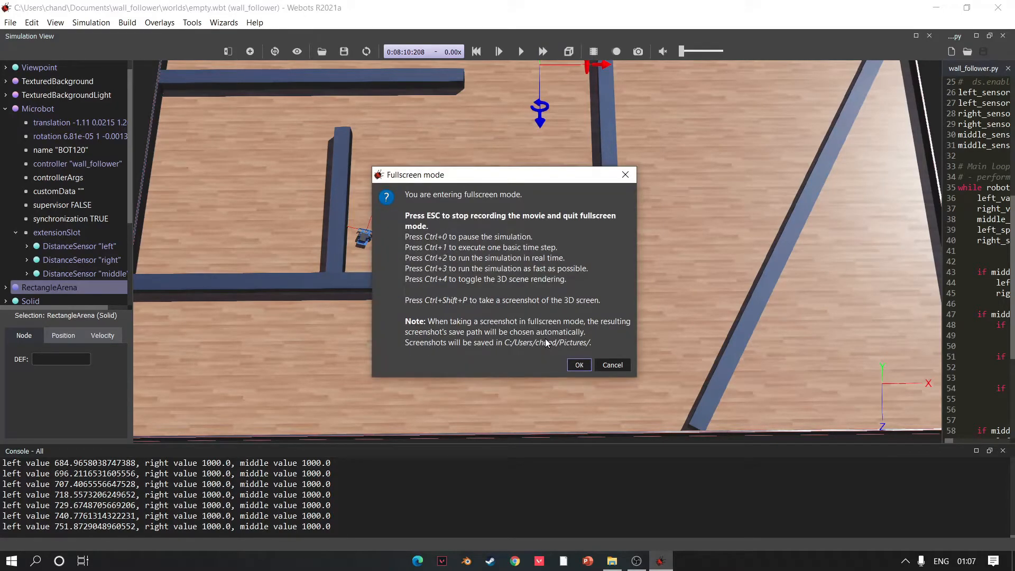
left_click(577, 365)
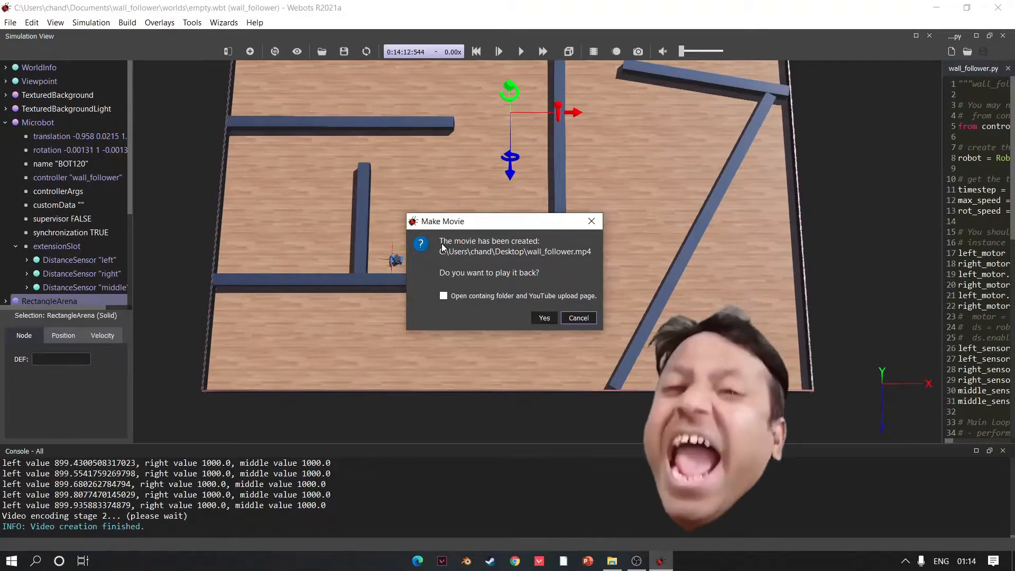
left_click(577, 317)
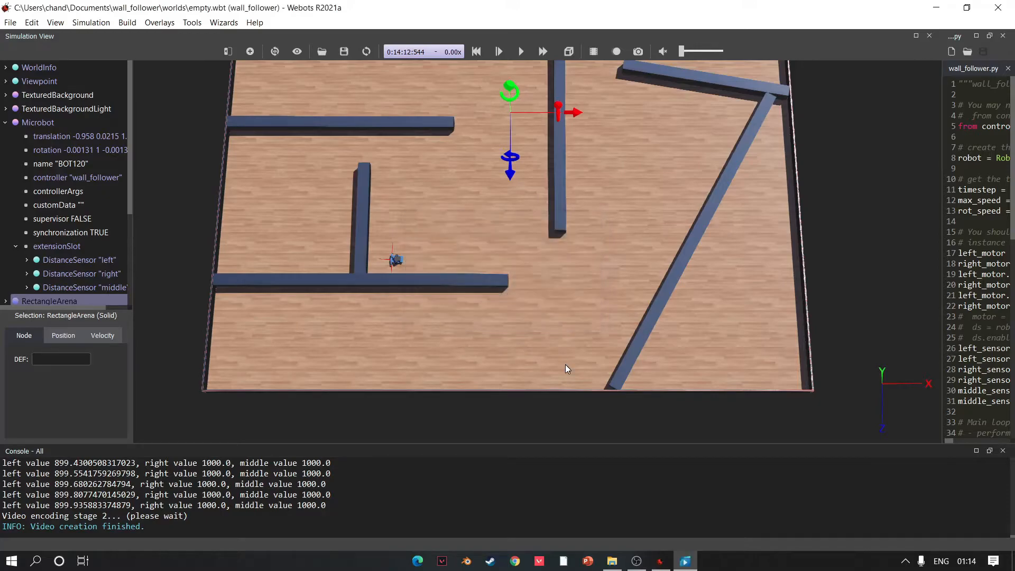